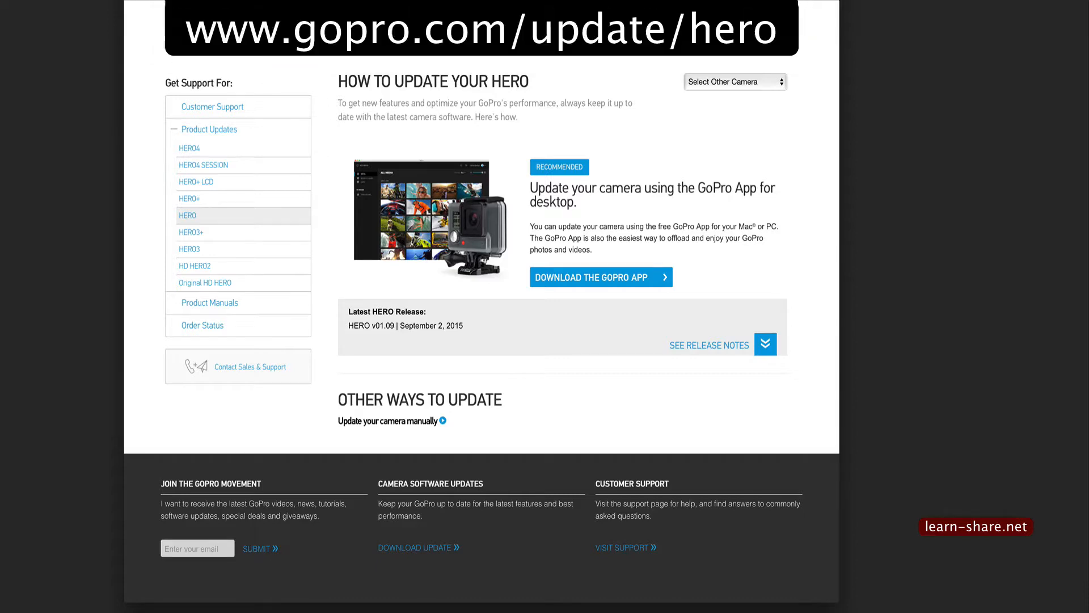
pyautogui.moveTo(203, 164)
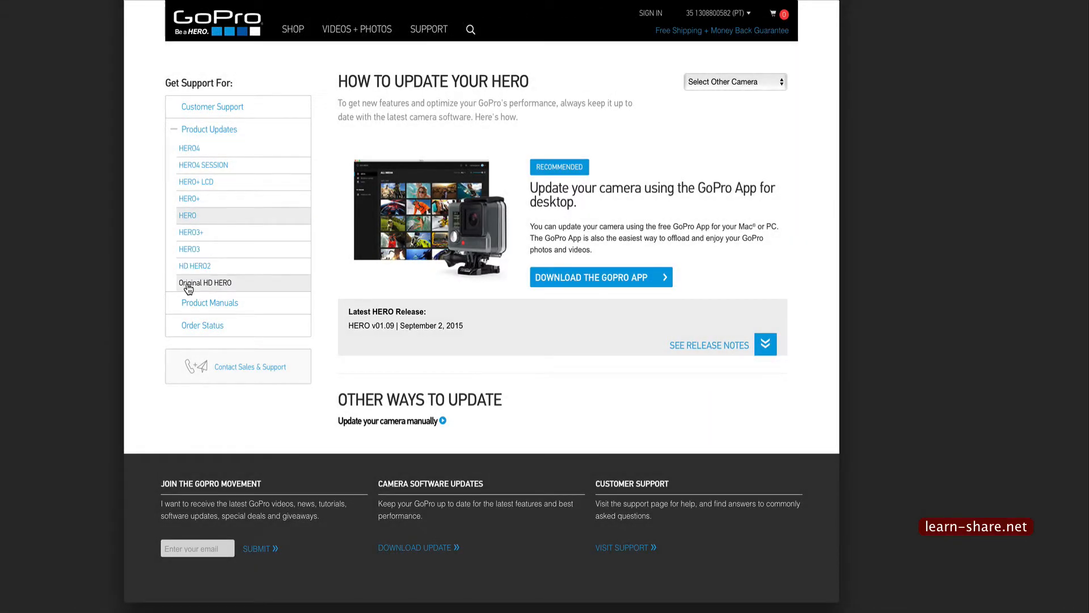
pyautogui.moveTo(188, 253)
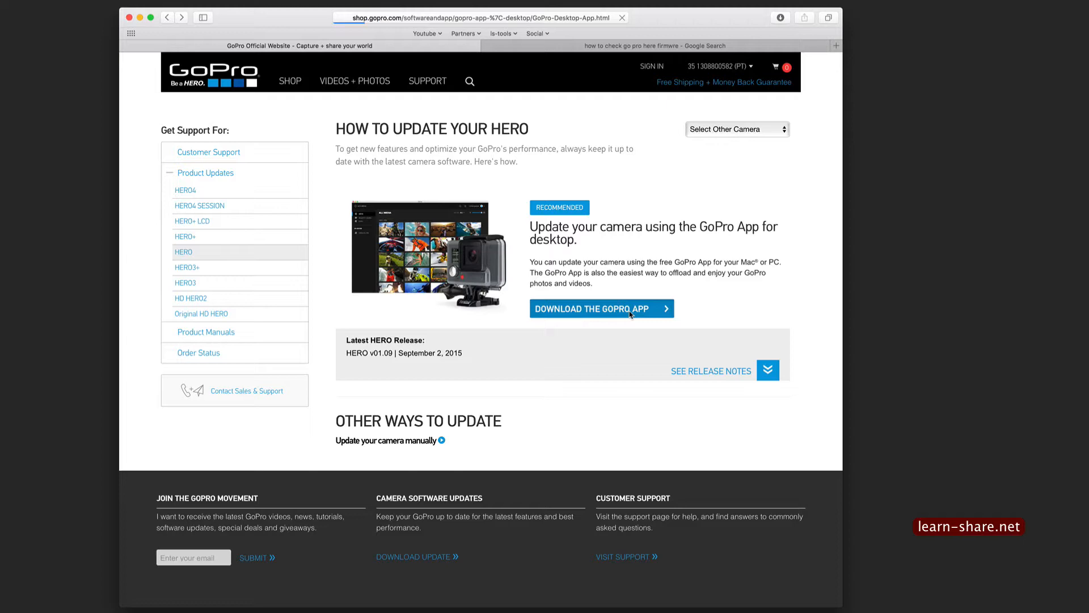
# - Download GoPro.pkg and install GoPro App 1.4 with GoPro Studio 2.5.9, closing the installer on success
pyautogui.click(601, 308)
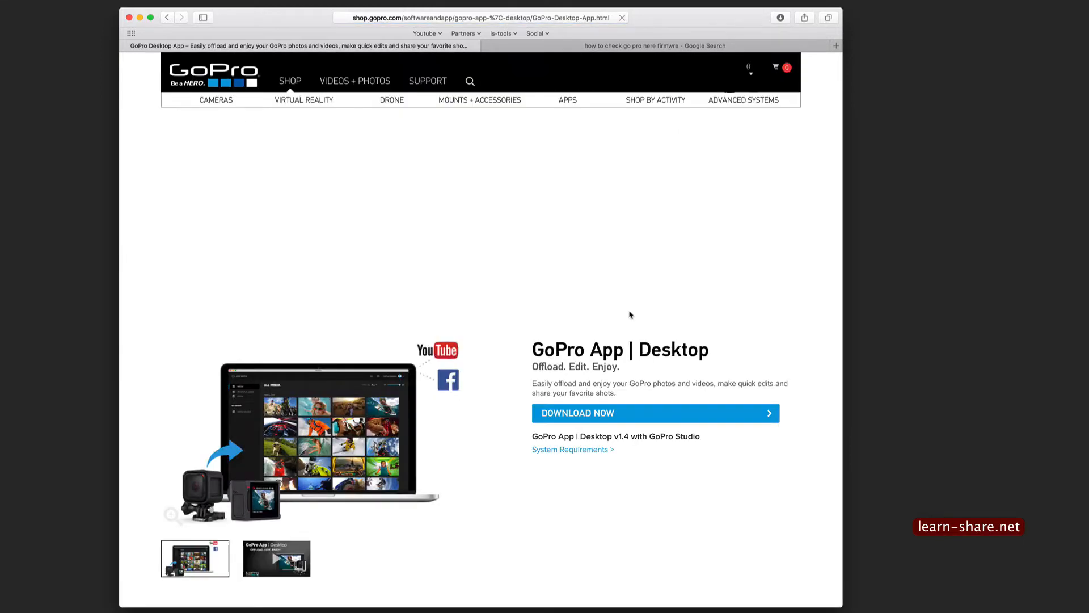
pyautogui.scroll(-3)
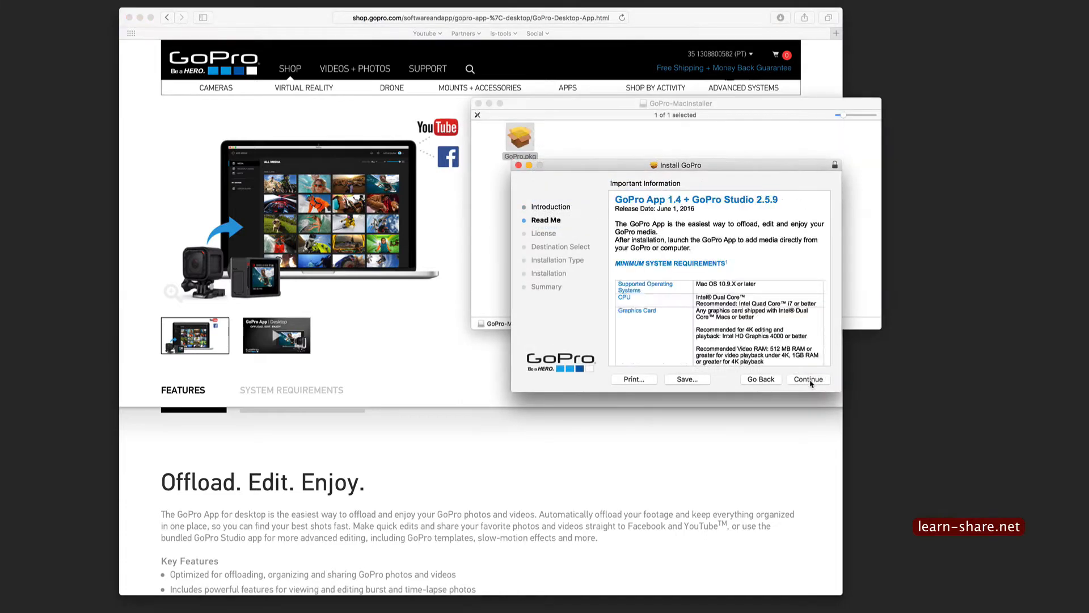
pyautogui.click(808, 380)
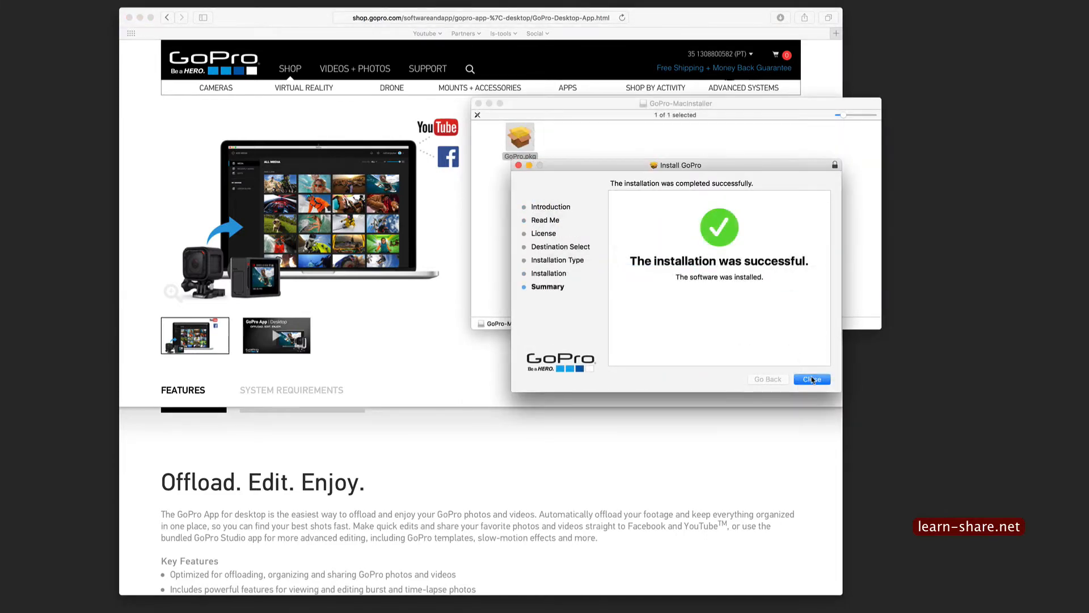
pyautogui.click(810, 379)
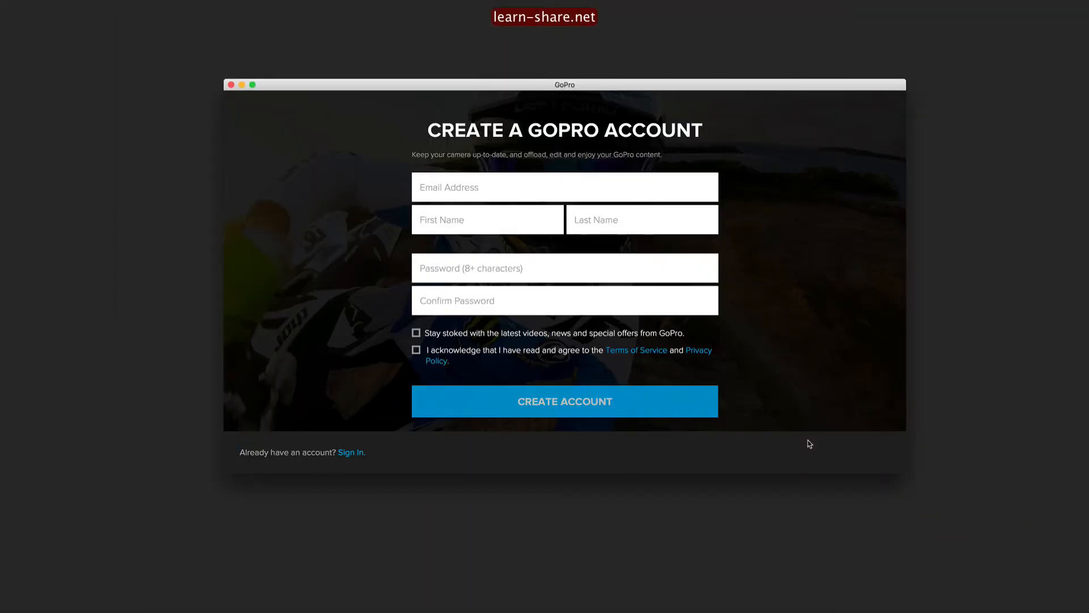
# - Create the new GoPro account and select the HERO camera under My Devices, showing its 8GB storage
pyautogui.click(564, 401)
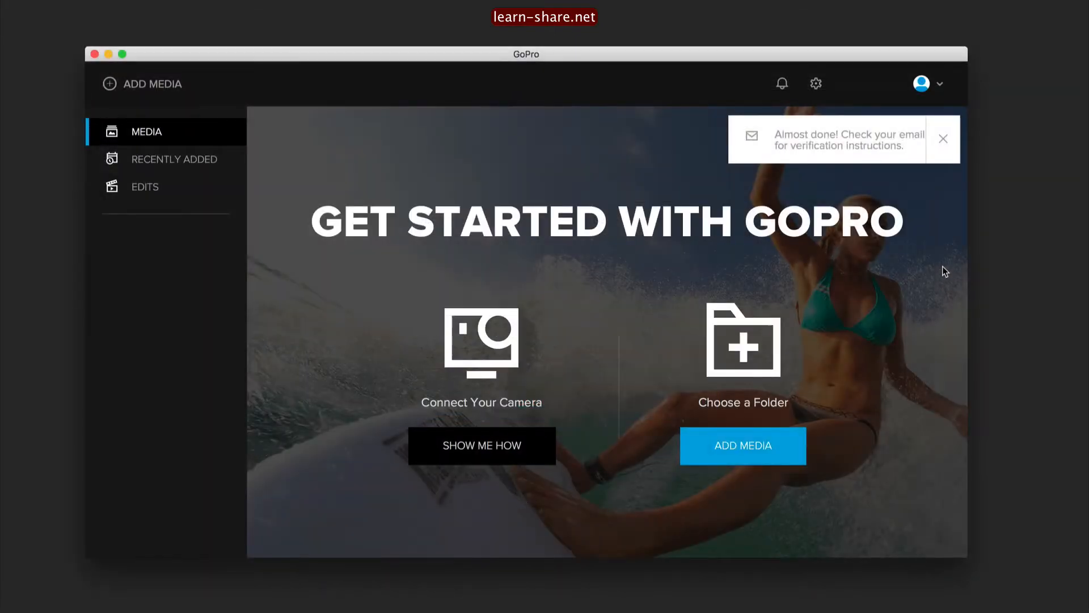
pyautogui.click(943, 139)
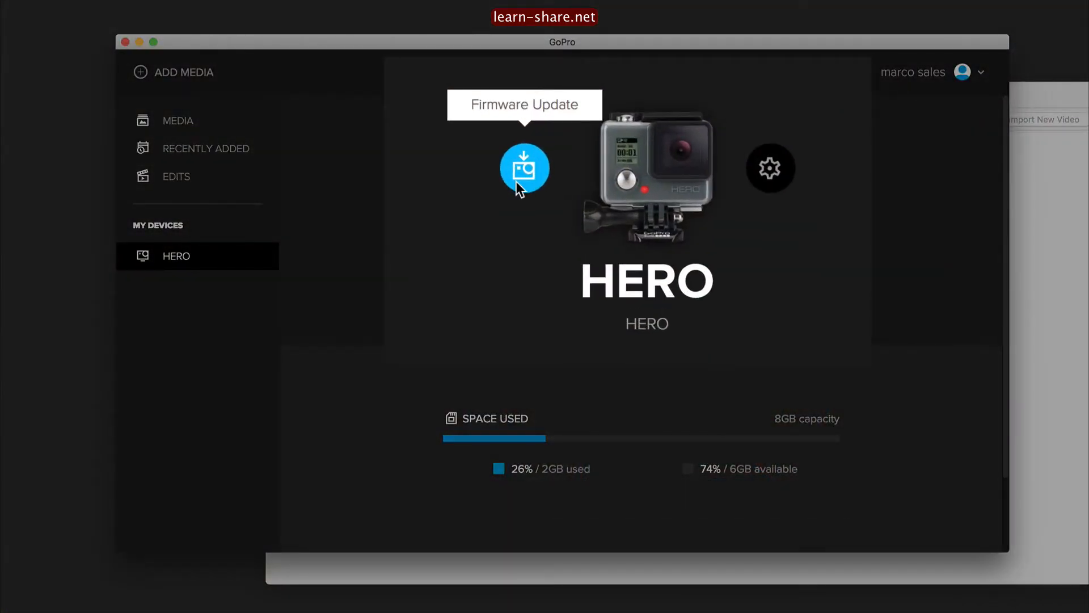
# - Accept the HERO v01.09 firmware license and start the update, reaching 50% file transfer
pyautogui.click(525, 168)
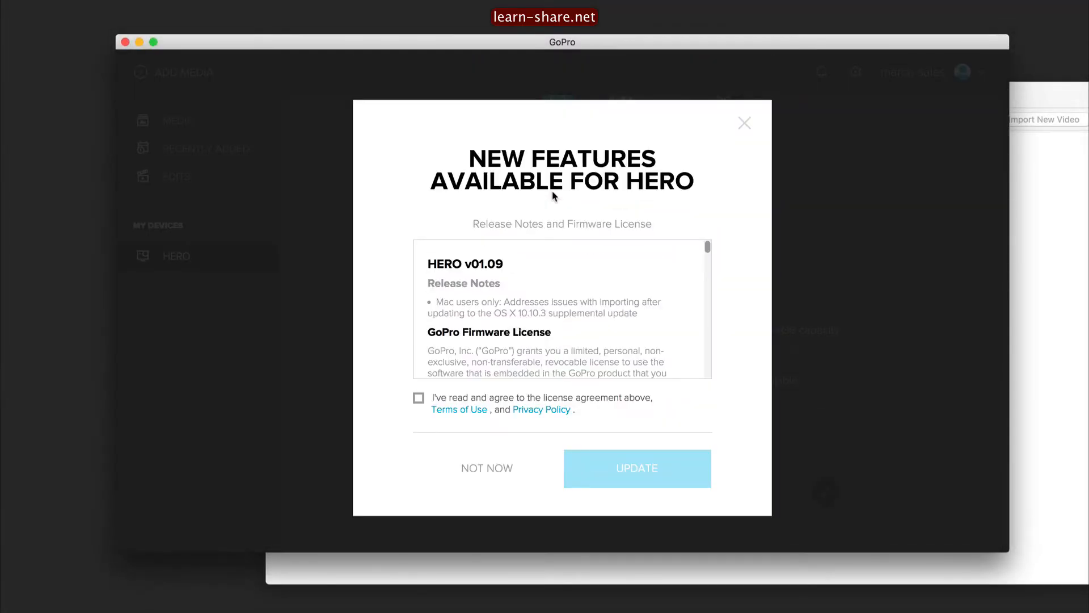
pyautogui.click(418, 397)
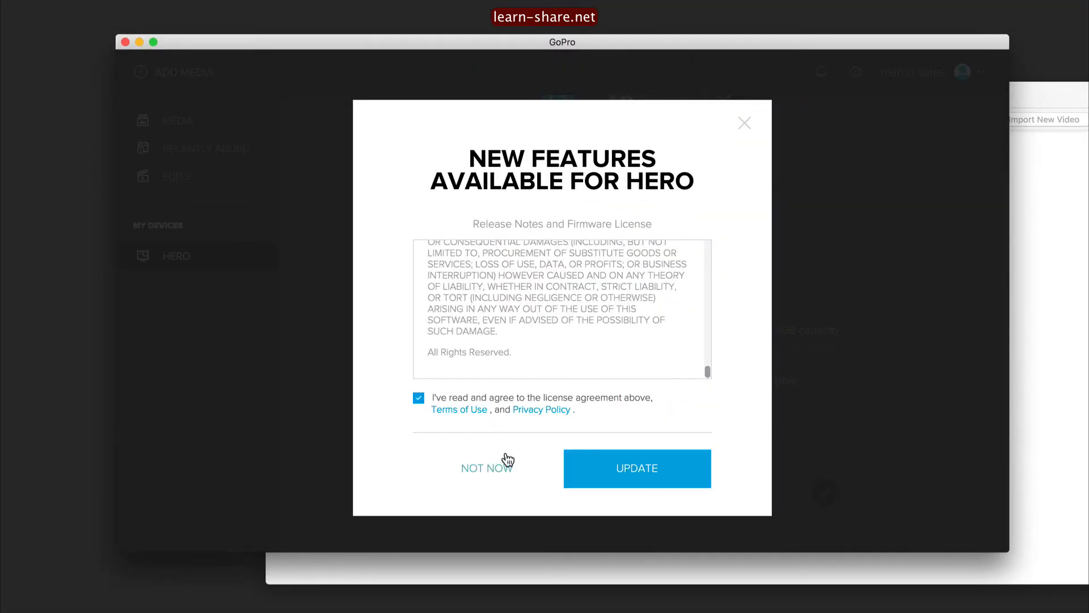
pyautogui.click(635, 469)
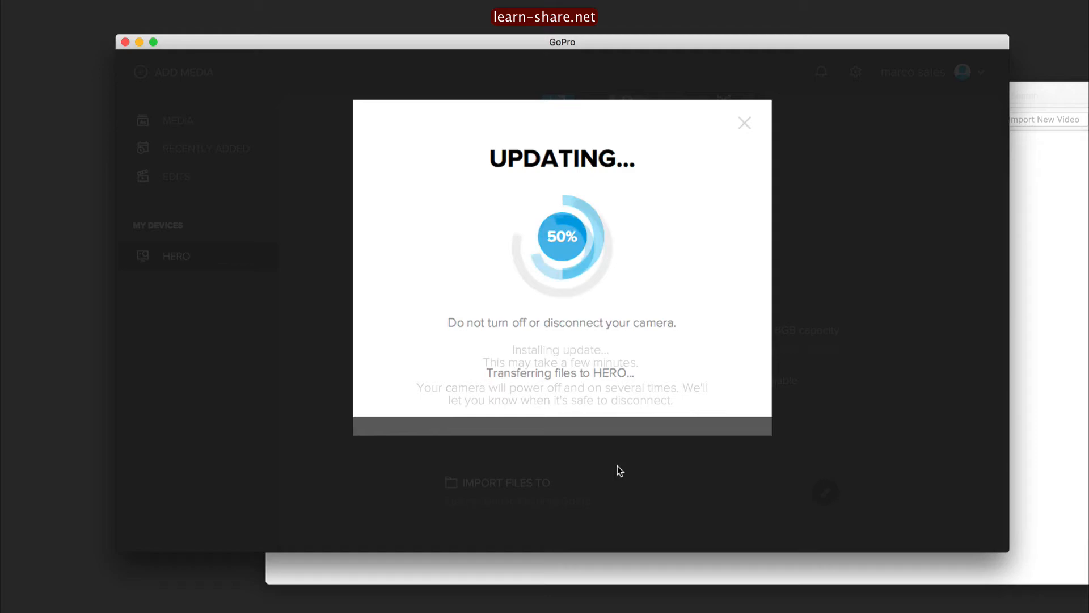